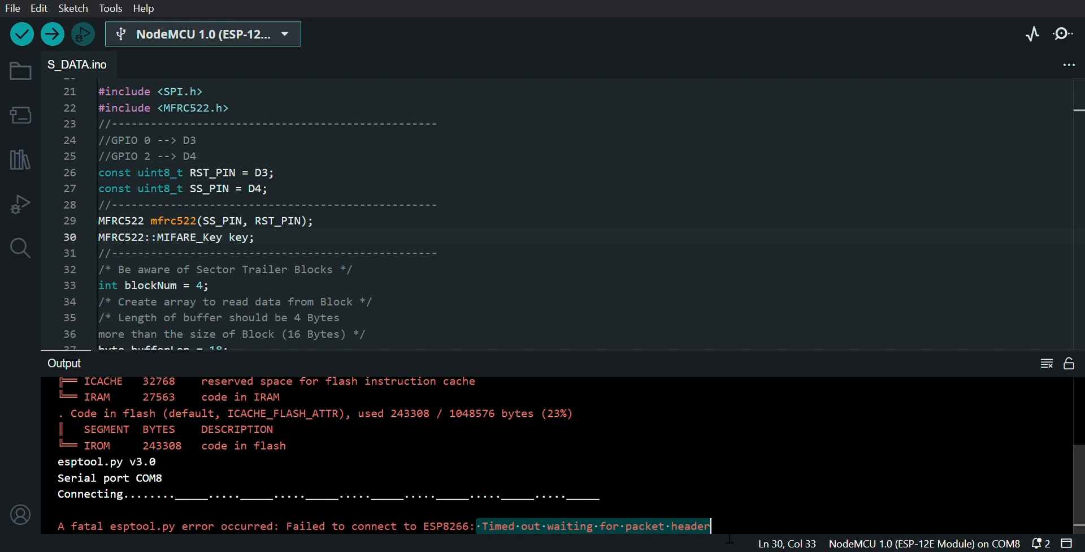
mouse_move(1034, 154)
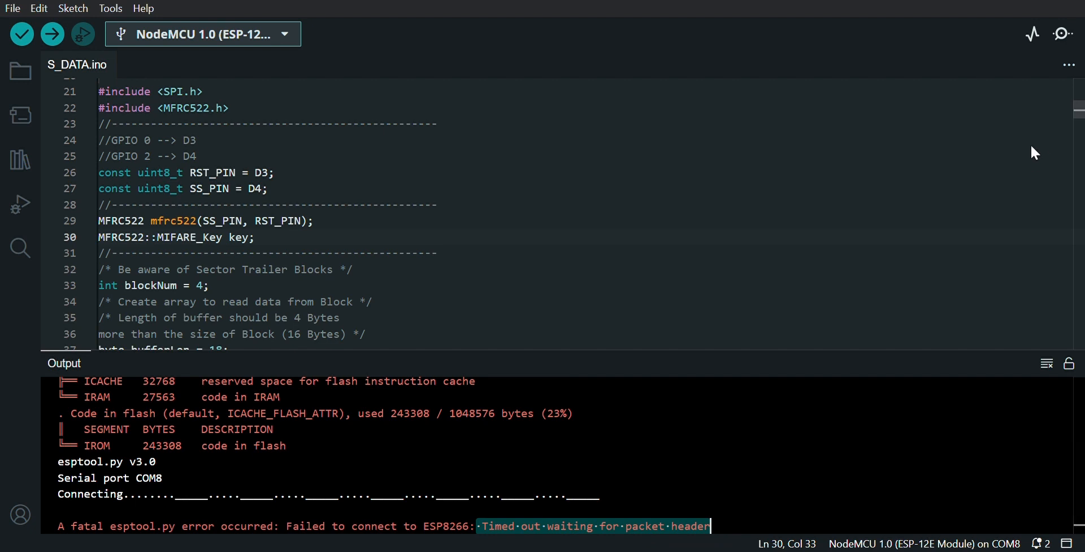